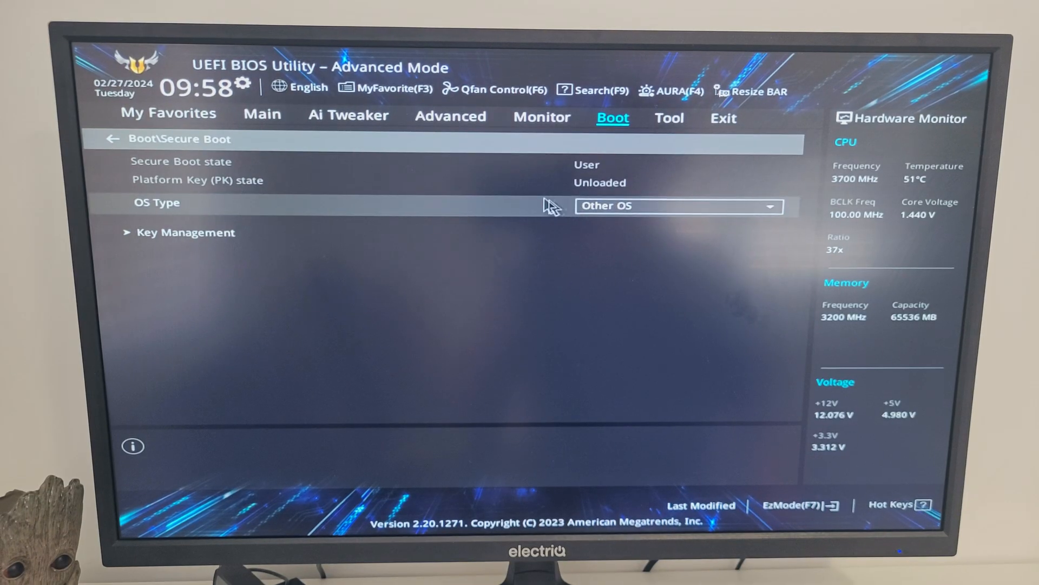
# Change the Secure Boot OS Type from Other OS to Windows UEFI mode
pyautogui.click(676, 205)
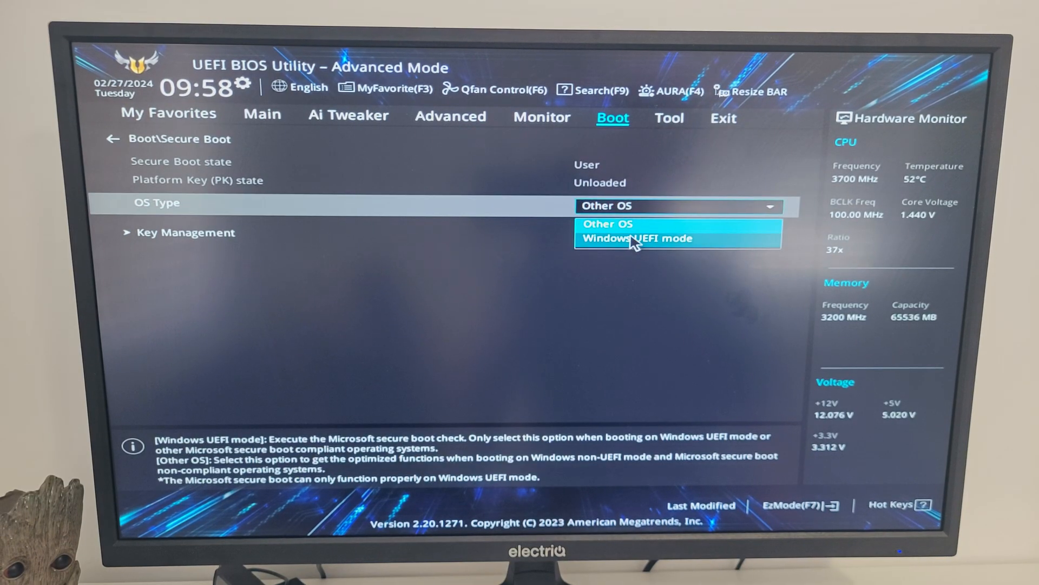
pyautogui.click(638, 239)
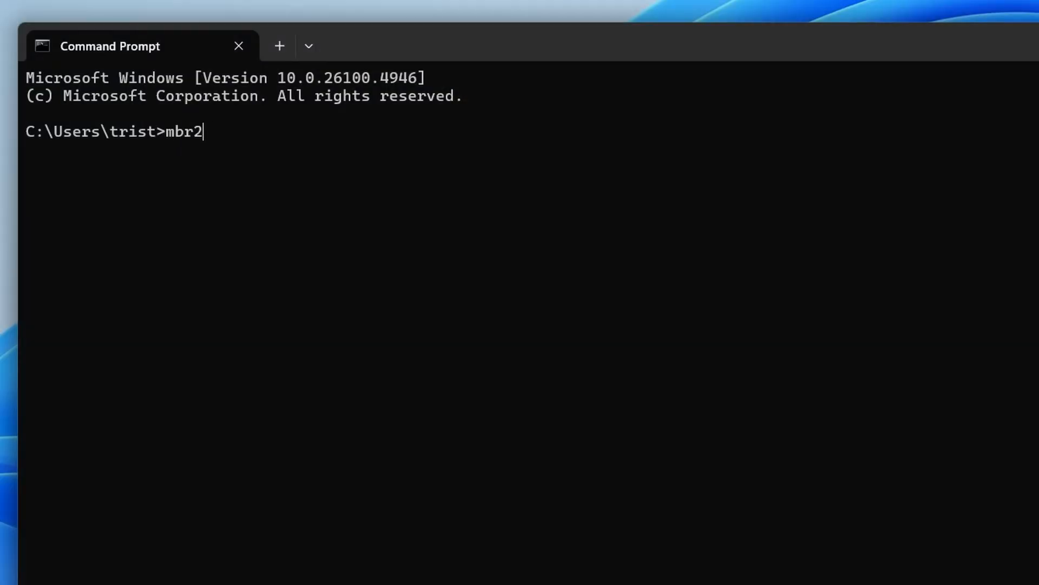
# Type 'mbr2gpt /convert /disk:0' with extra switches at the command prompt
pyautogui.write('gpt /convert /dis')
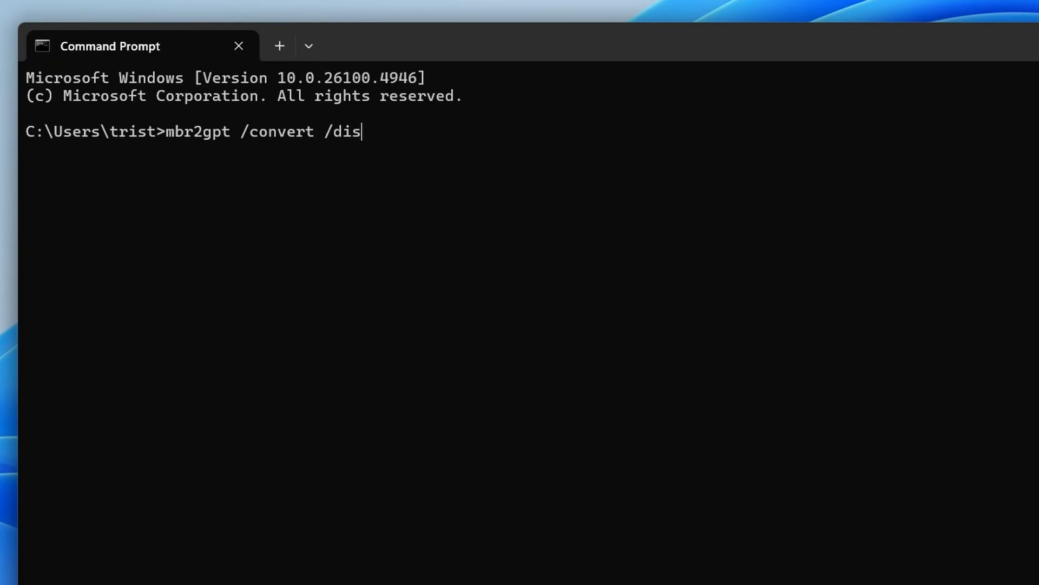
pyautogui.write('k:0 /send')
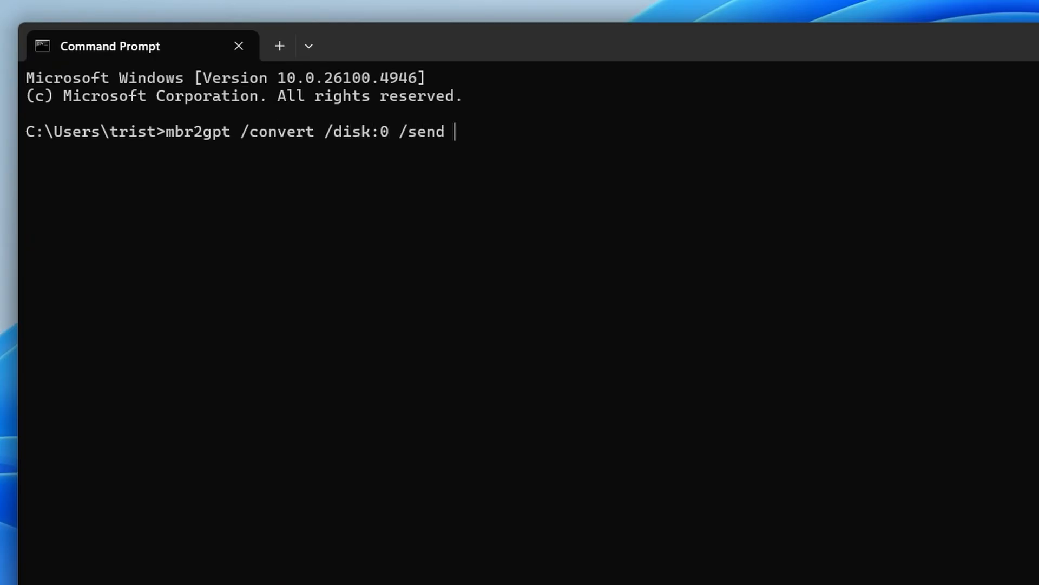
pyautogui.write('/help /i /am /s')
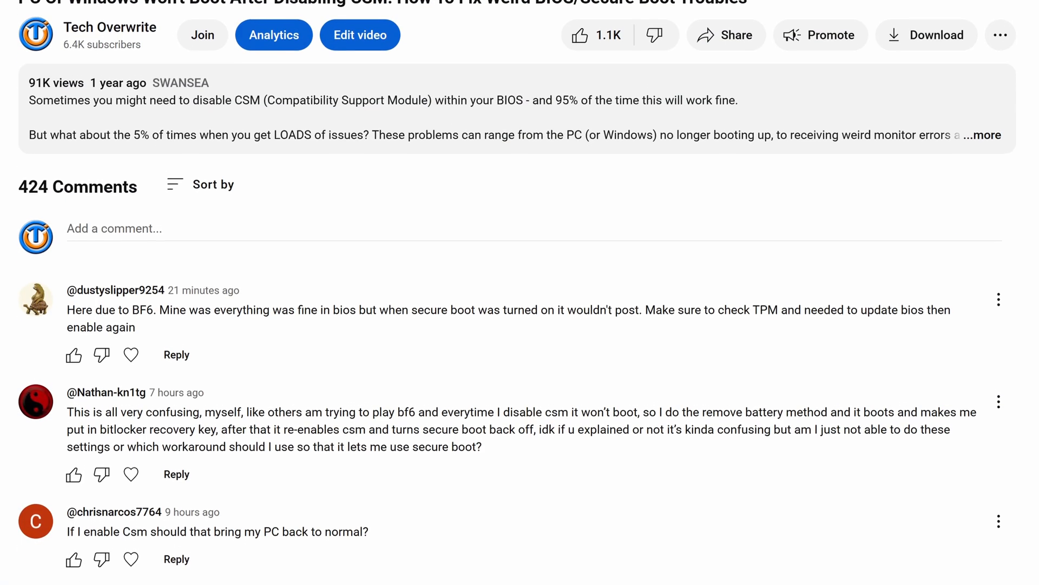
pyautogui.scroll(-3)
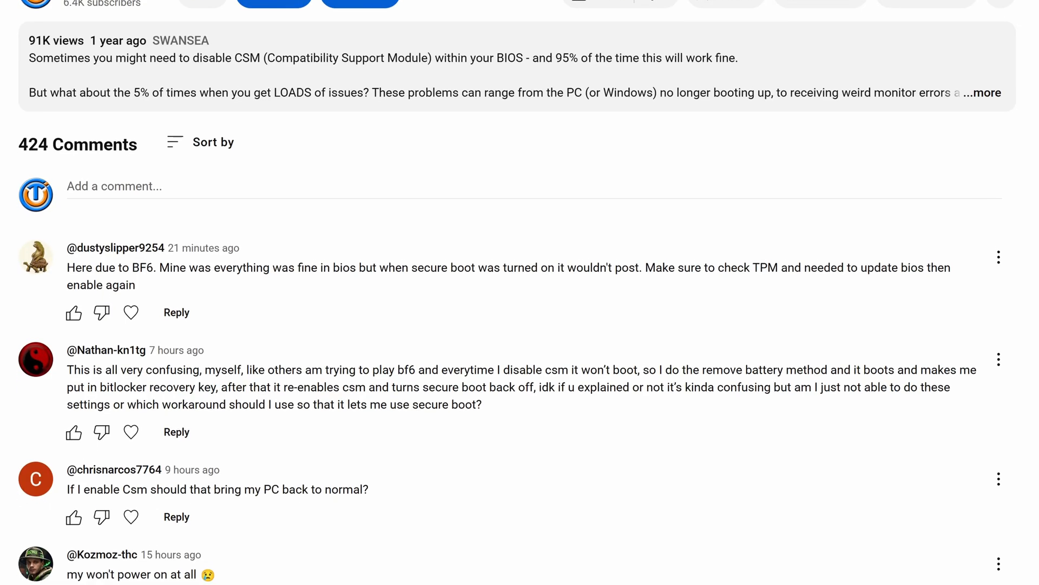
pyautogui.scroll(-3)
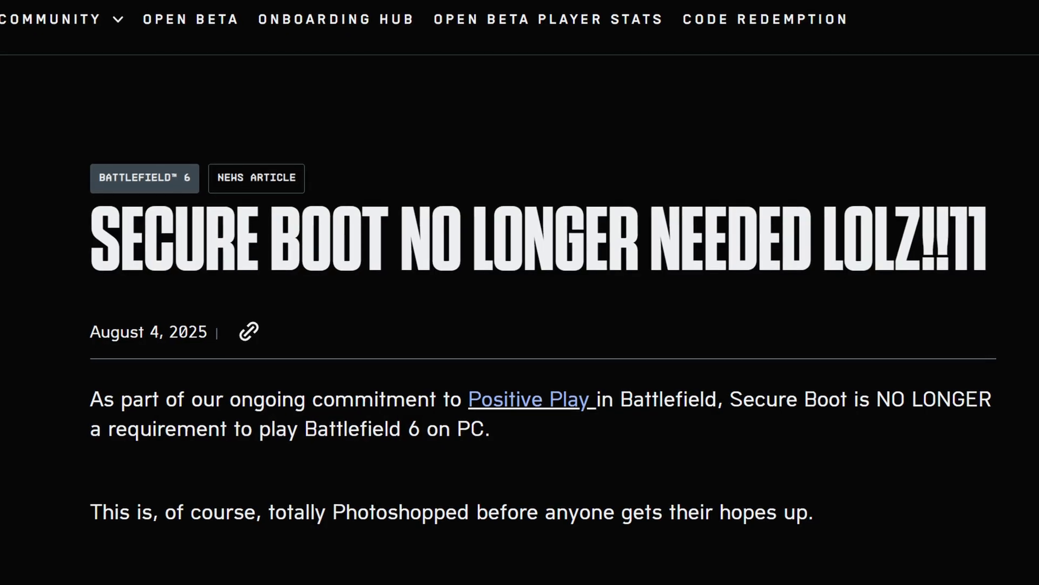
pyautogui.scroll(3)
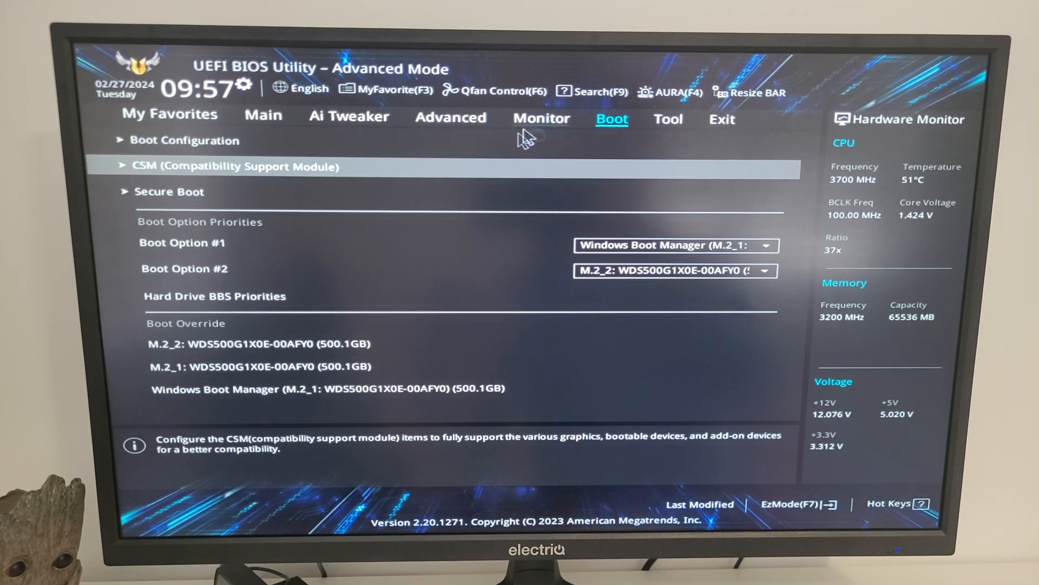
# Change Launch CSM on the Compatibility Support Module page and accept the Secure Boot notice
pyautogui.click(233, 166)
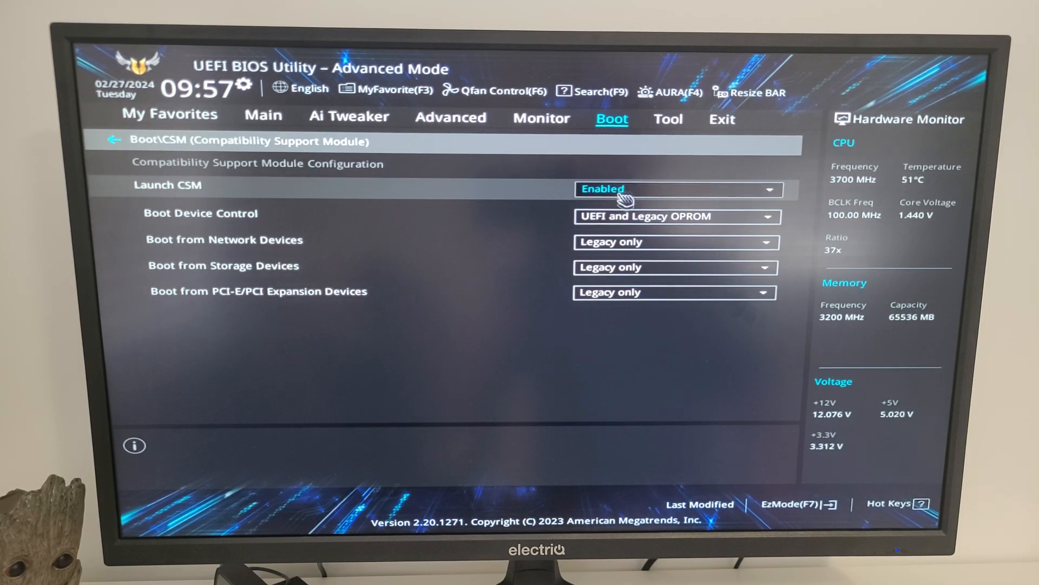
pyautogui.click(676, 189)
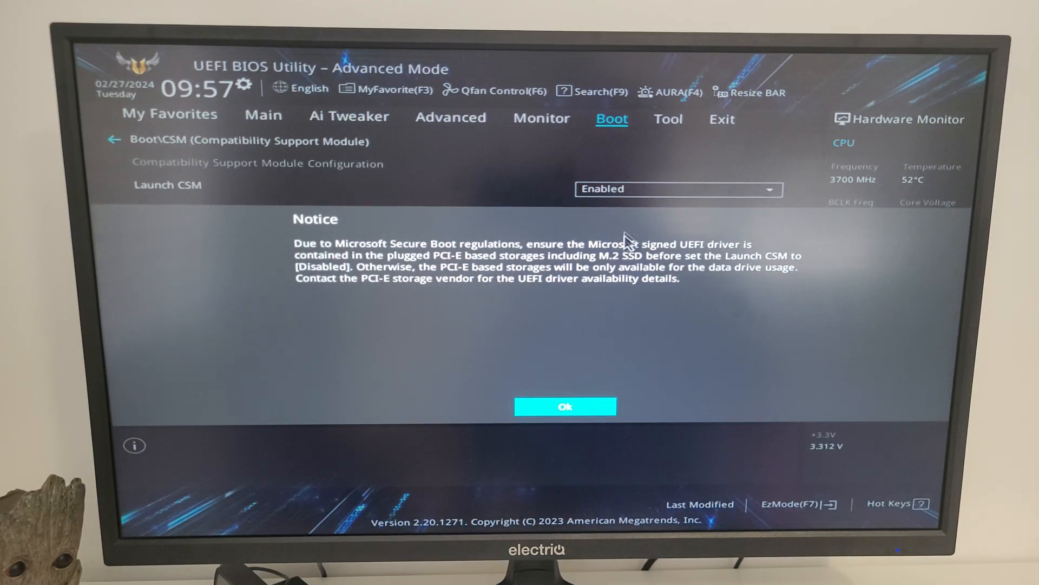
pyautogui.click(564, 406)
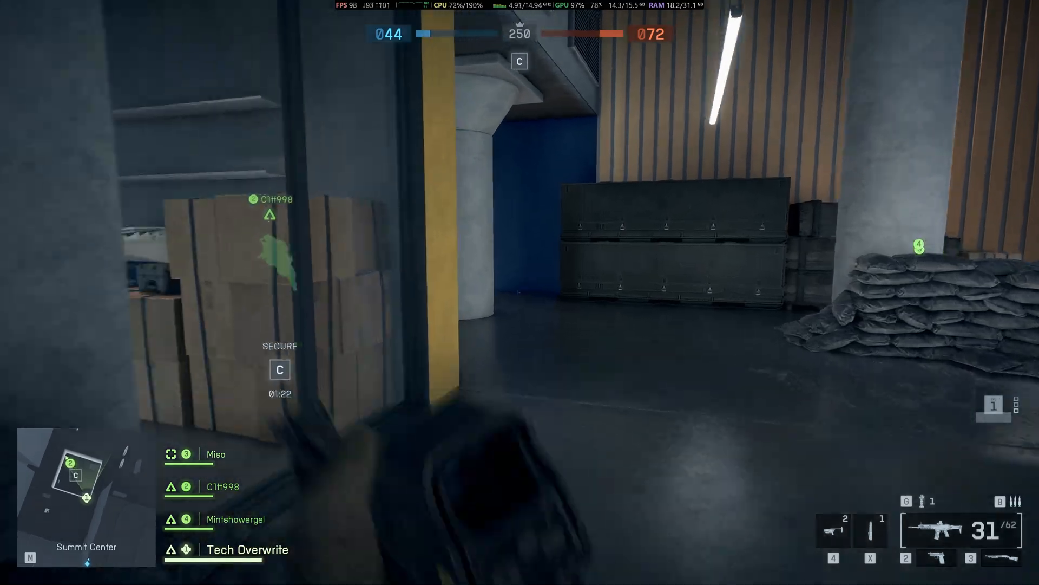
pyautogui.moveTo(520, 293)
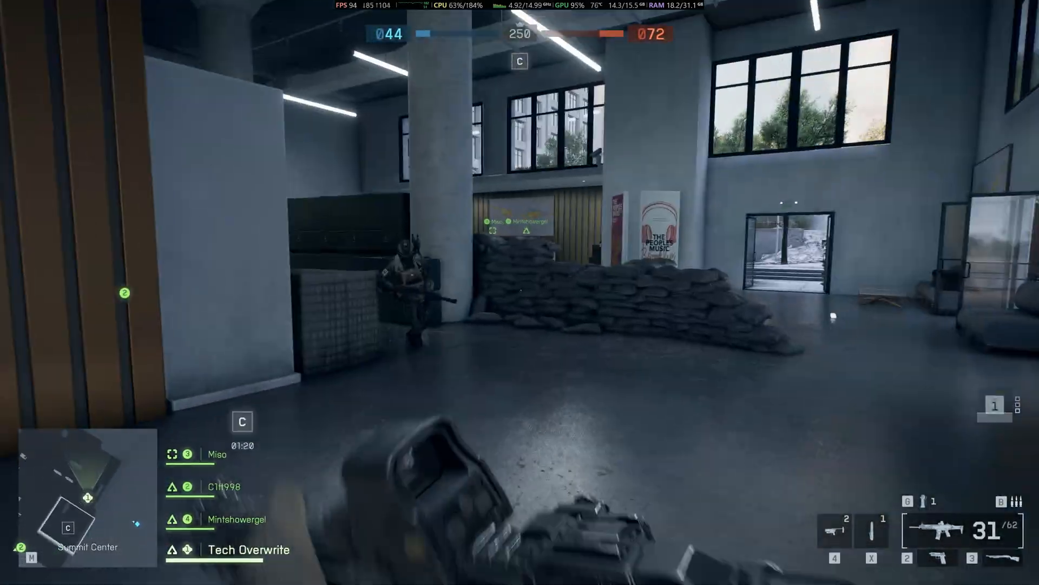